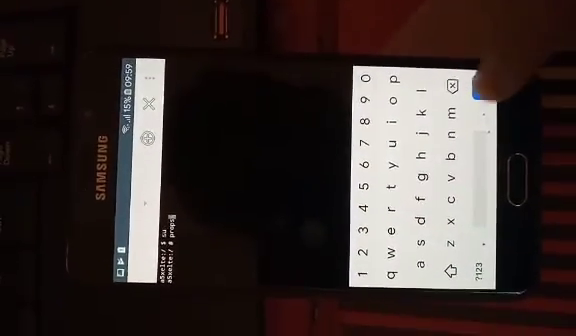
- Execute the typed props command in the root shell, showing 'Loading... Please wait.'
left_click(487, 92)
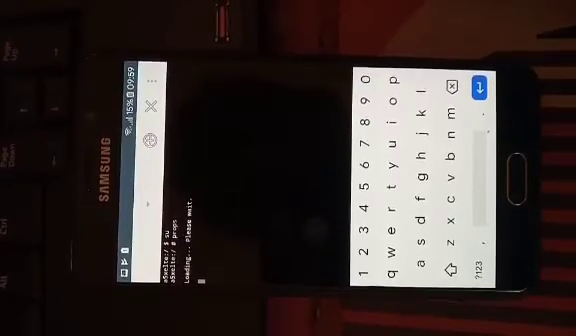